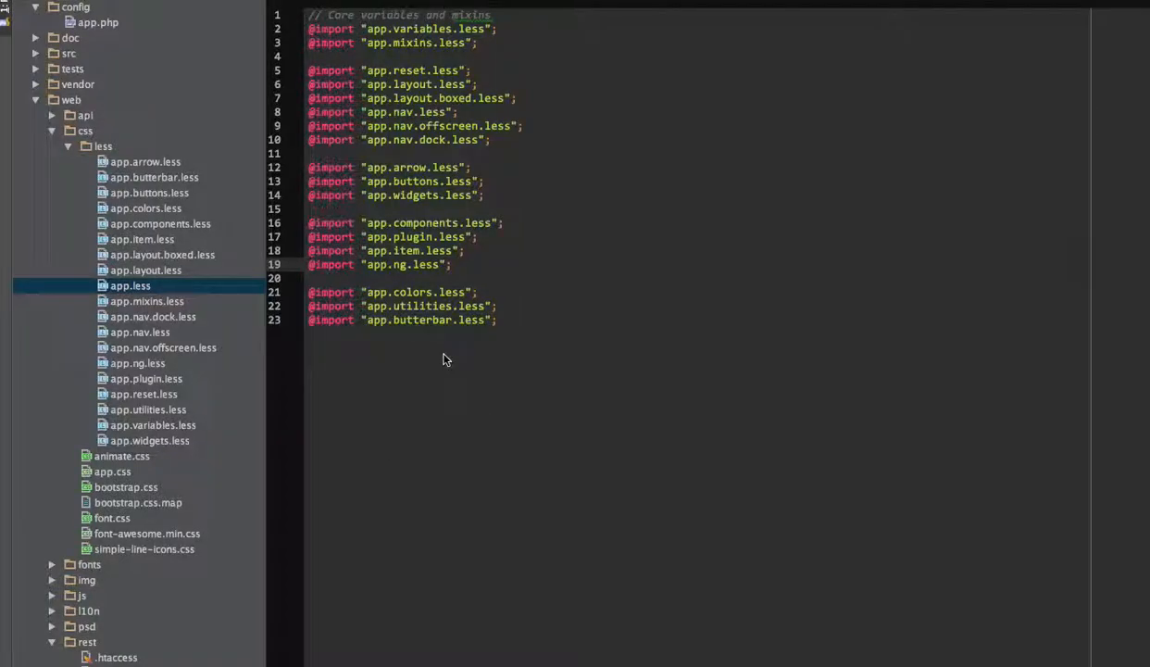
{"action": "mouse_move", "coordinate": [507, 289]}
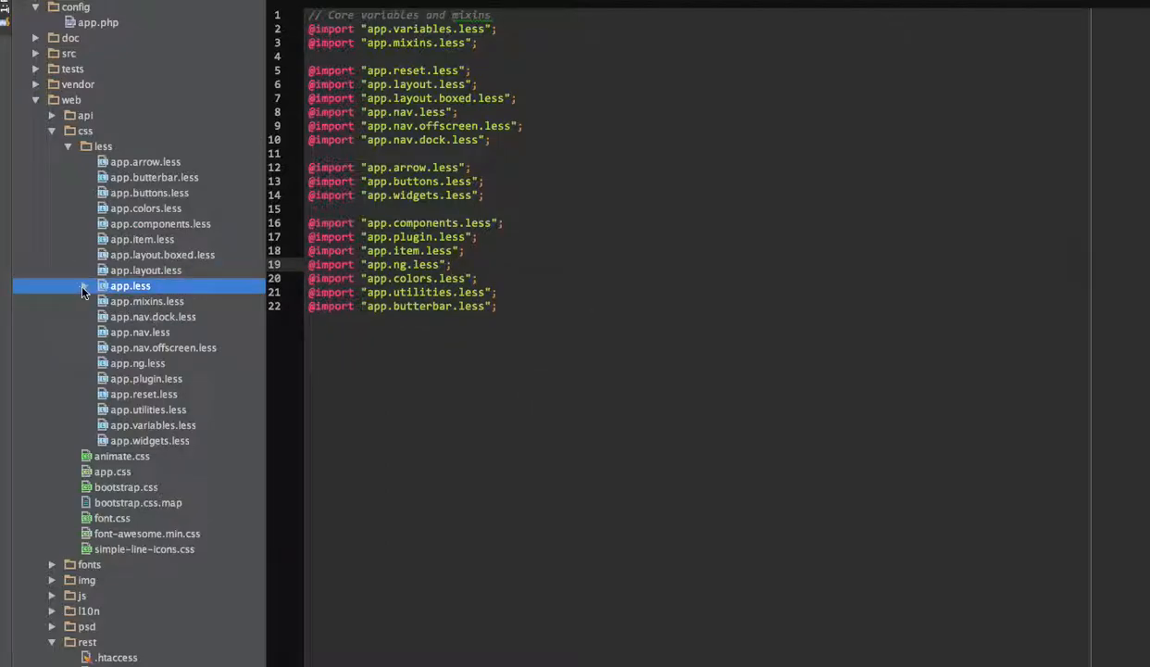
Reveal the compiled app.css nested under app.less in the Project tree.
{"action": "left_click", "coordinate": [83, 285]}
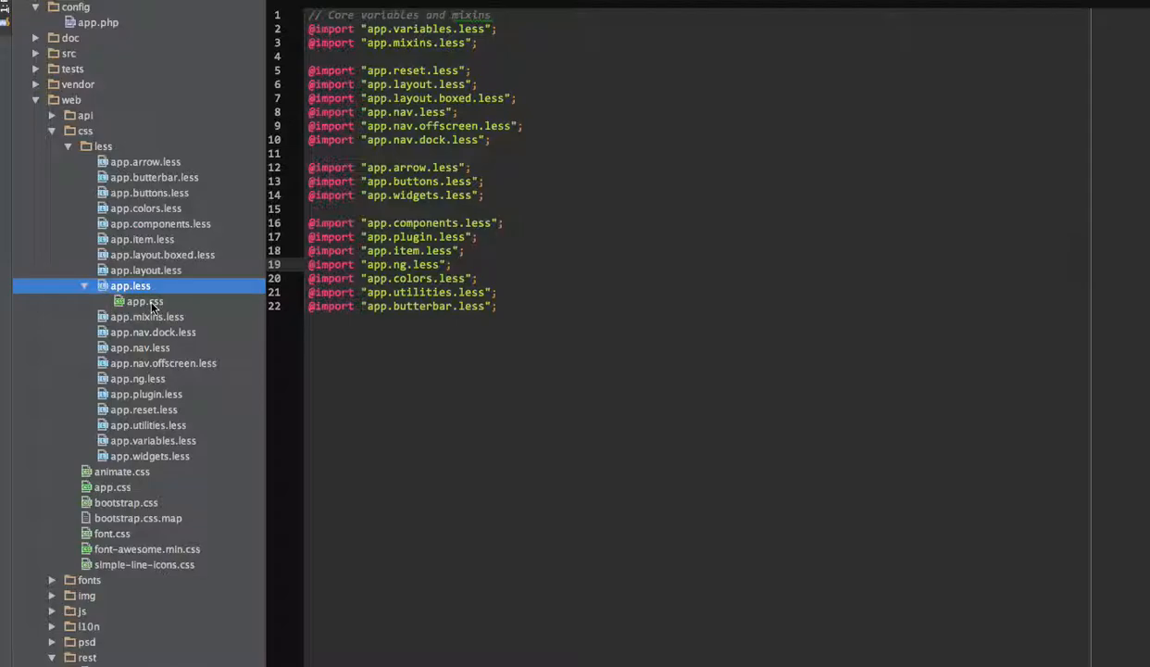
{"action": "left_click", "coordinate": [144, 300]}
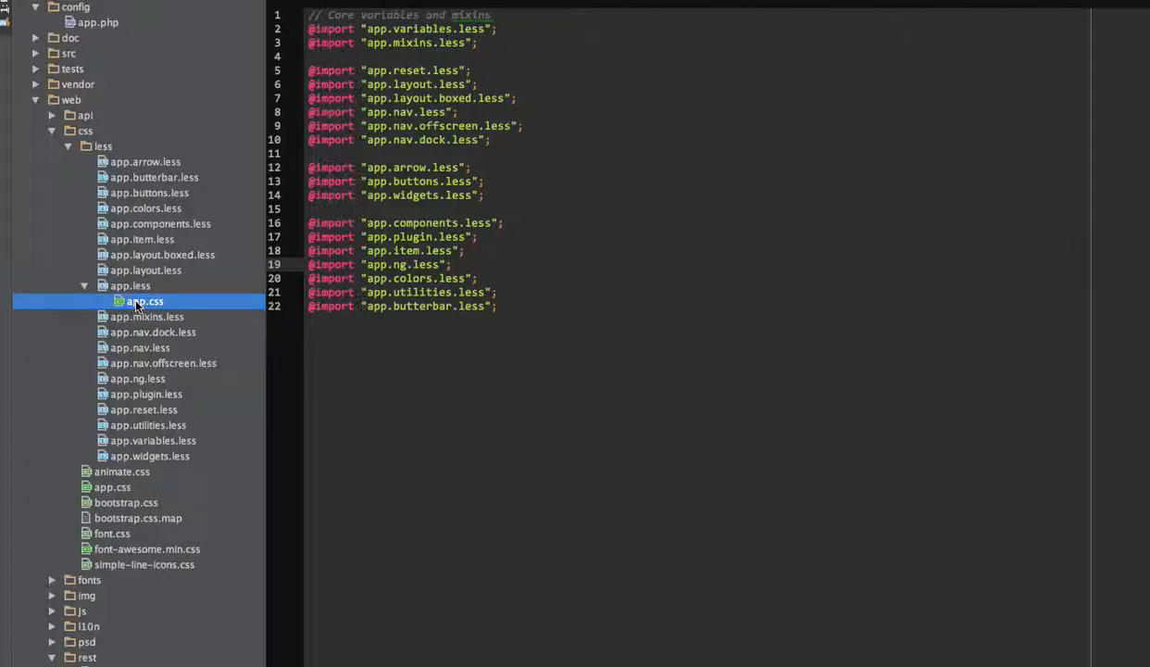
Delete the nested app.css via Safe Delete, leaving app.less with no generated output.
{"action": "right_click", "coordinate": [144, 300]}
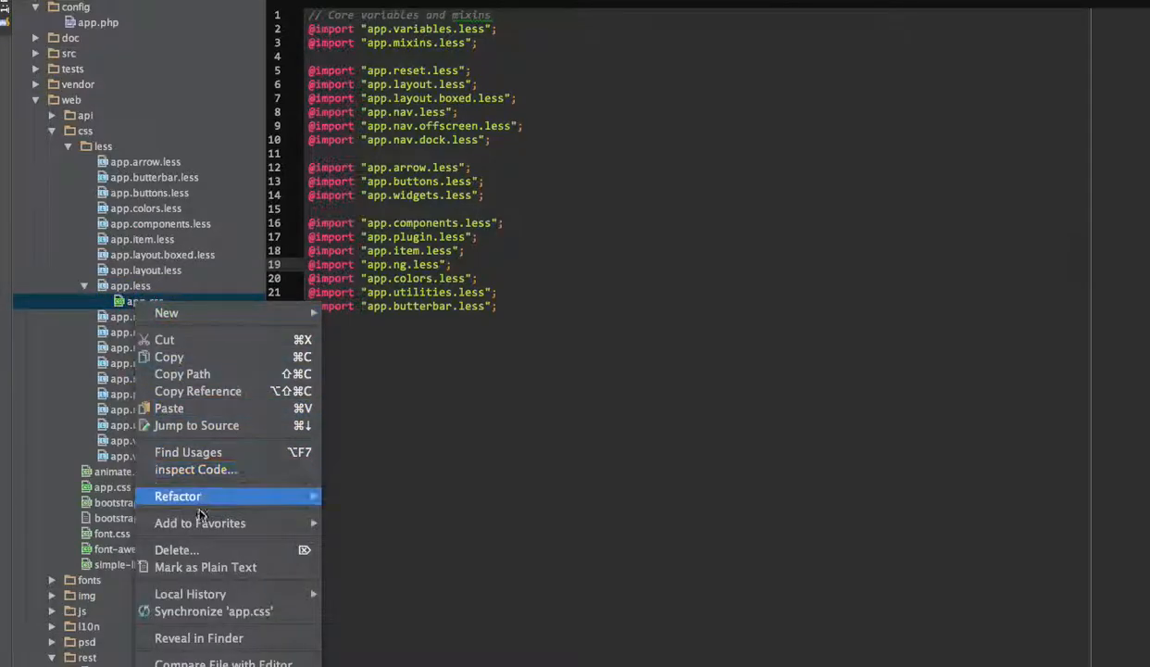
{"action": "left_click", "coordinate": [176, 548]}
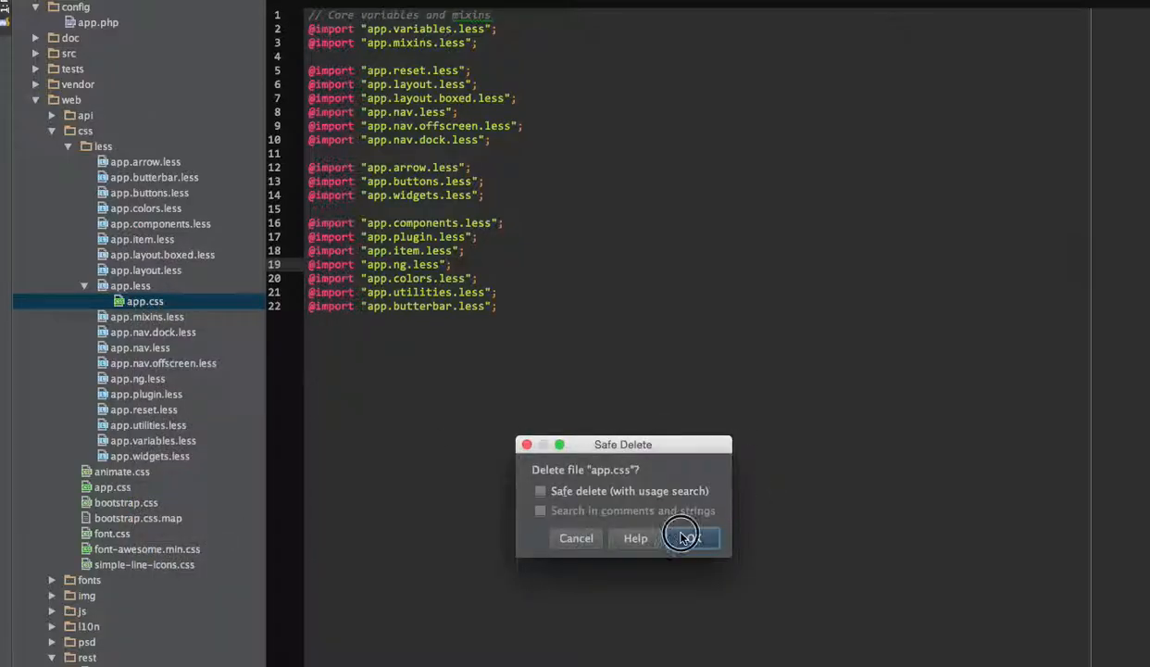
{"action": "left_click", "coordinate": [689, 537]}
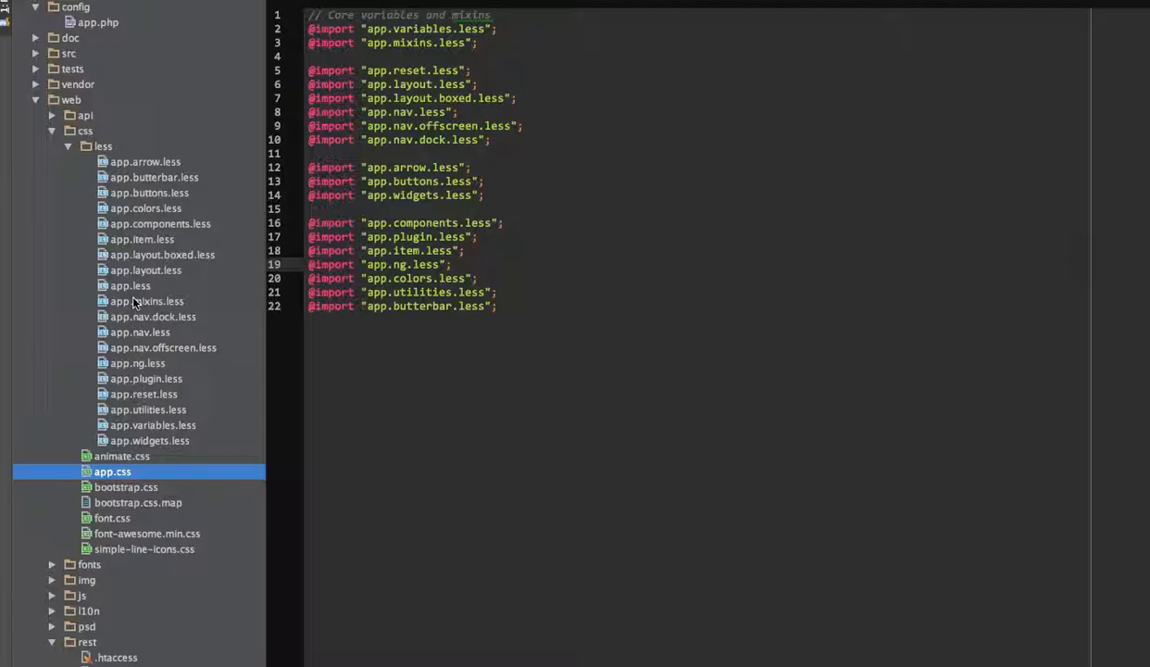
Set the LESS watcher's output path to refresh to ../$FileNameWithoutExtension$.css.
{"action": "left_click", "coordinate": [130, 285]}
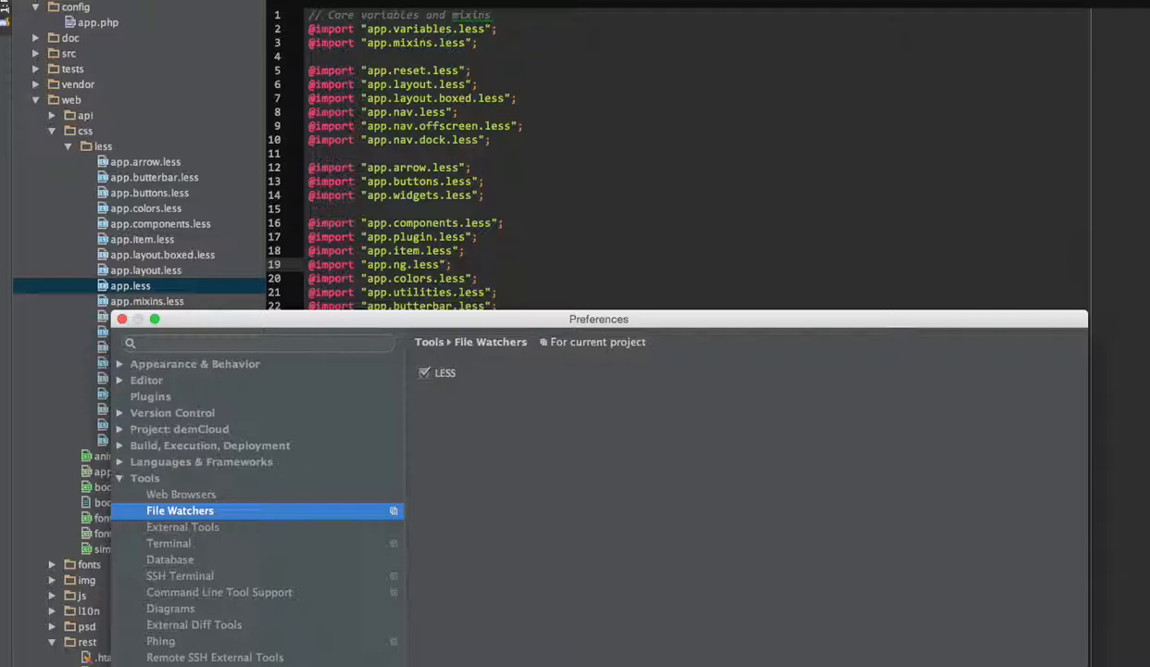
{"action": "left_click", "coordinate": [444, 372]}
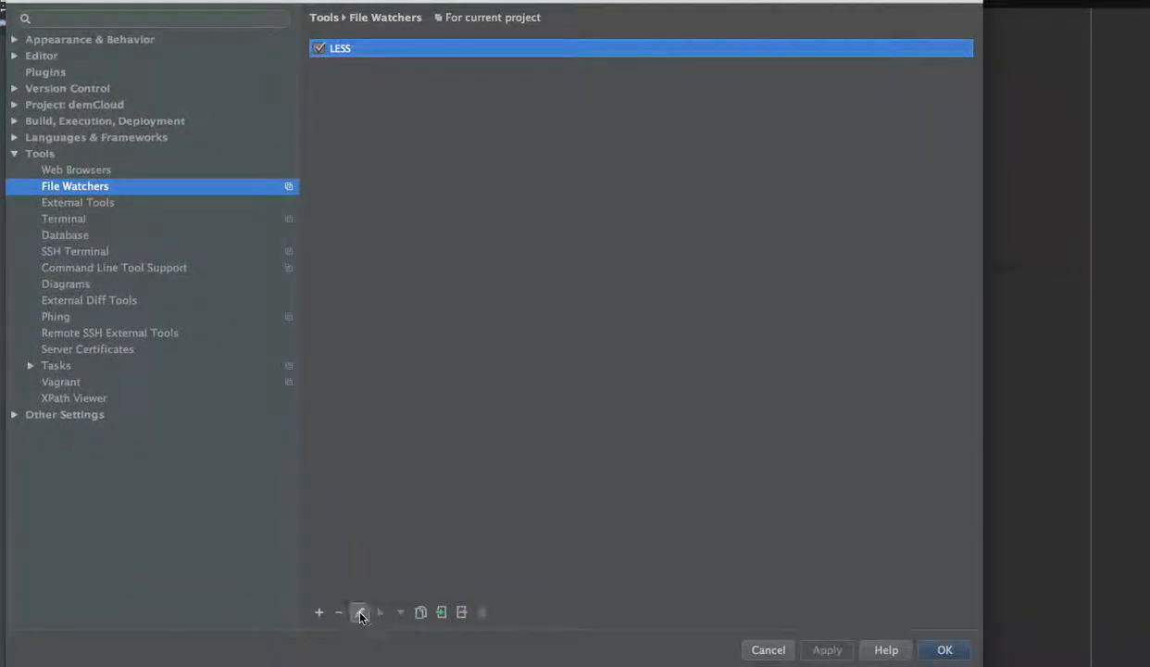
{"action": "left_click", "coordinate": [360, 611]}
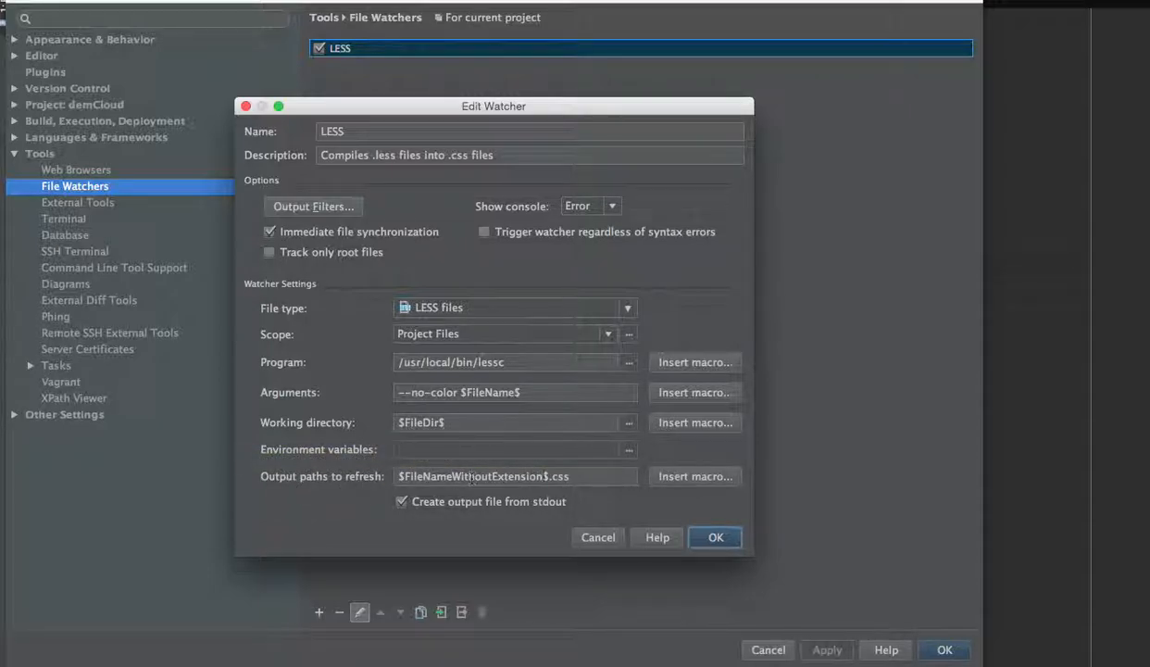
{"action": "left_click", "coordinate": [515, 476]}
{"action": "type", "text": "../"}
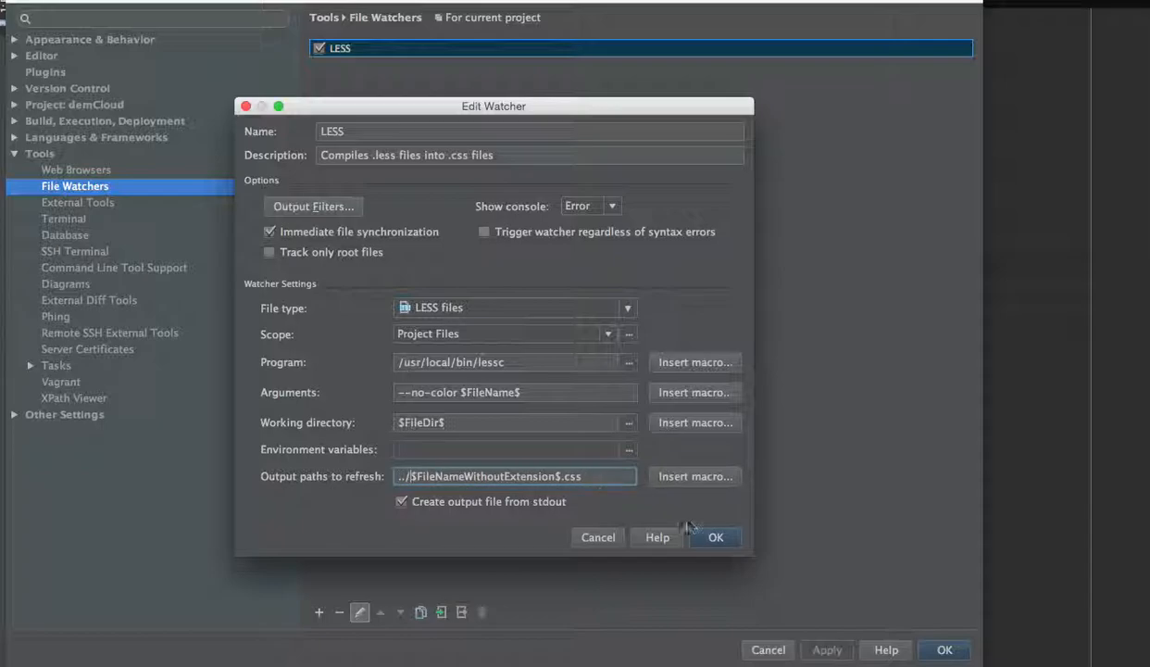
{"action": "left_click", "coordinate": [714, 537]}
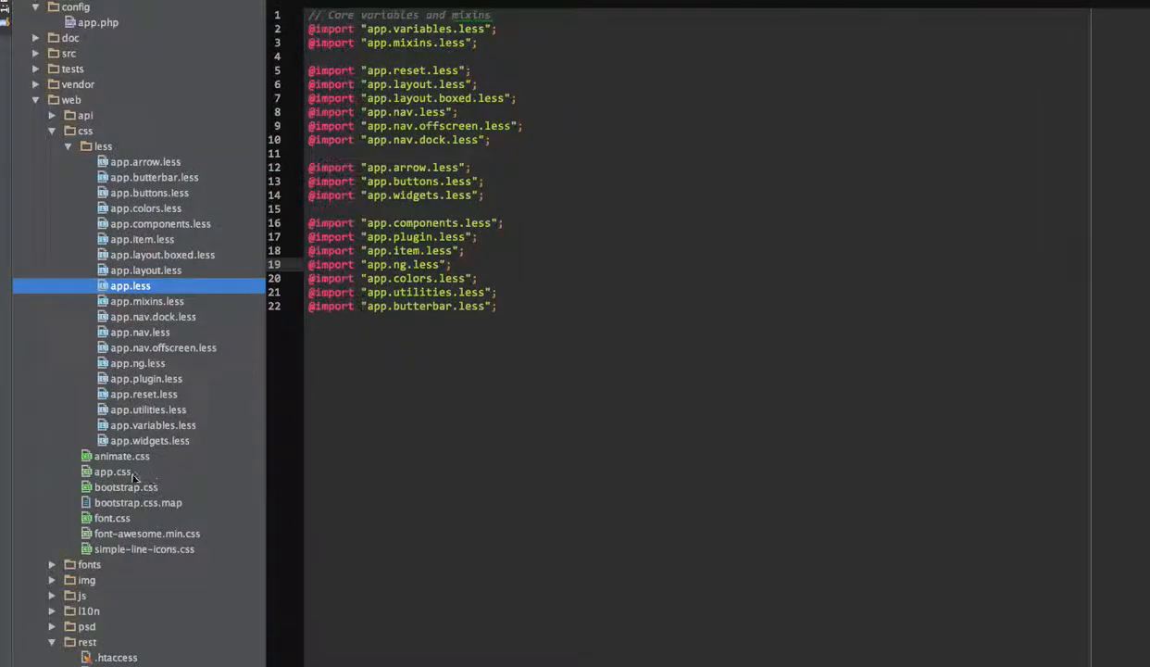
Delete web/app.css so the watcher regenerates app.css one directory up.
{"action": "left_click", "coordinate": [111, 472]}
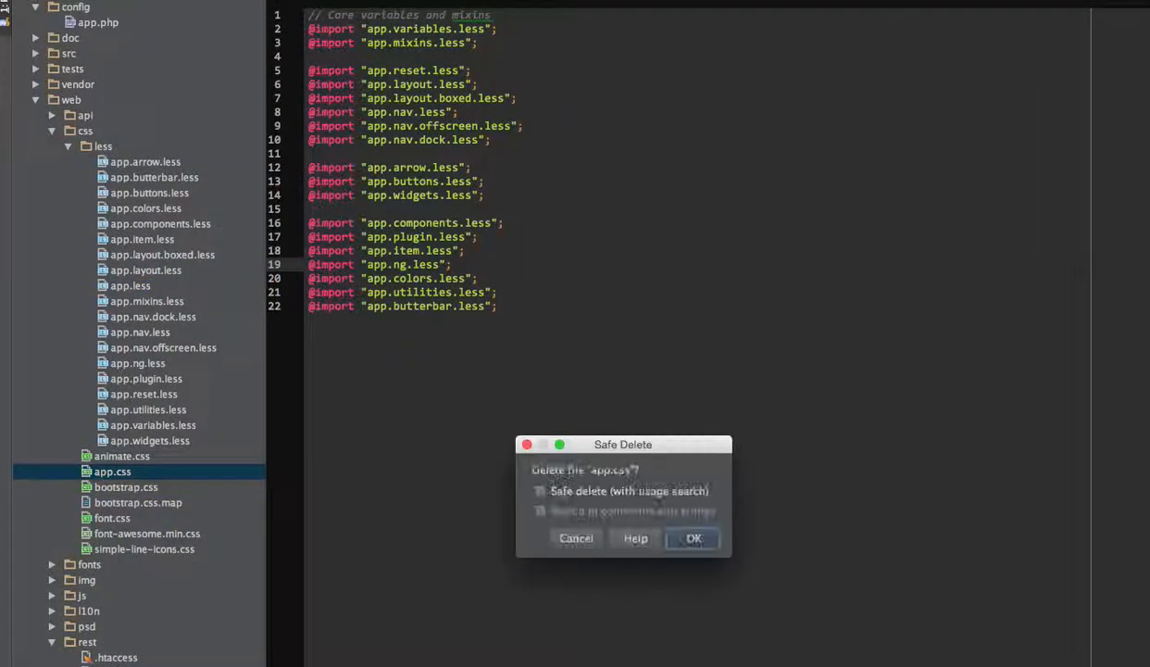
{"action": "left_click", "coordinate": [693, 537]}
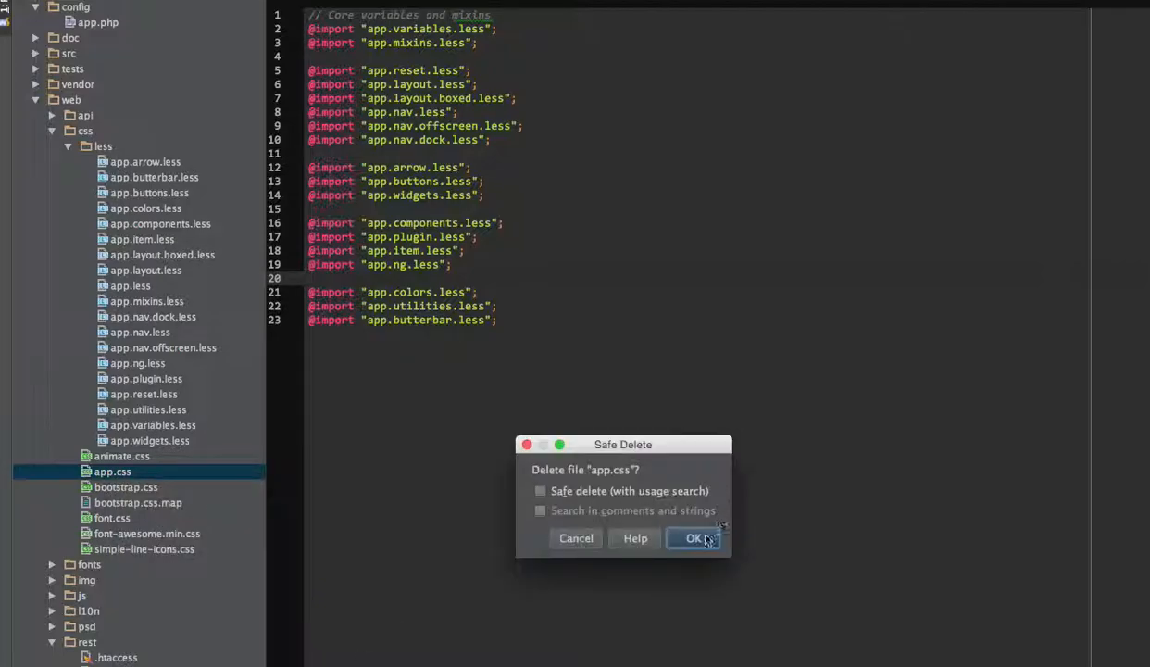
{"action": "left_click", "coordinate": [693, 538]}
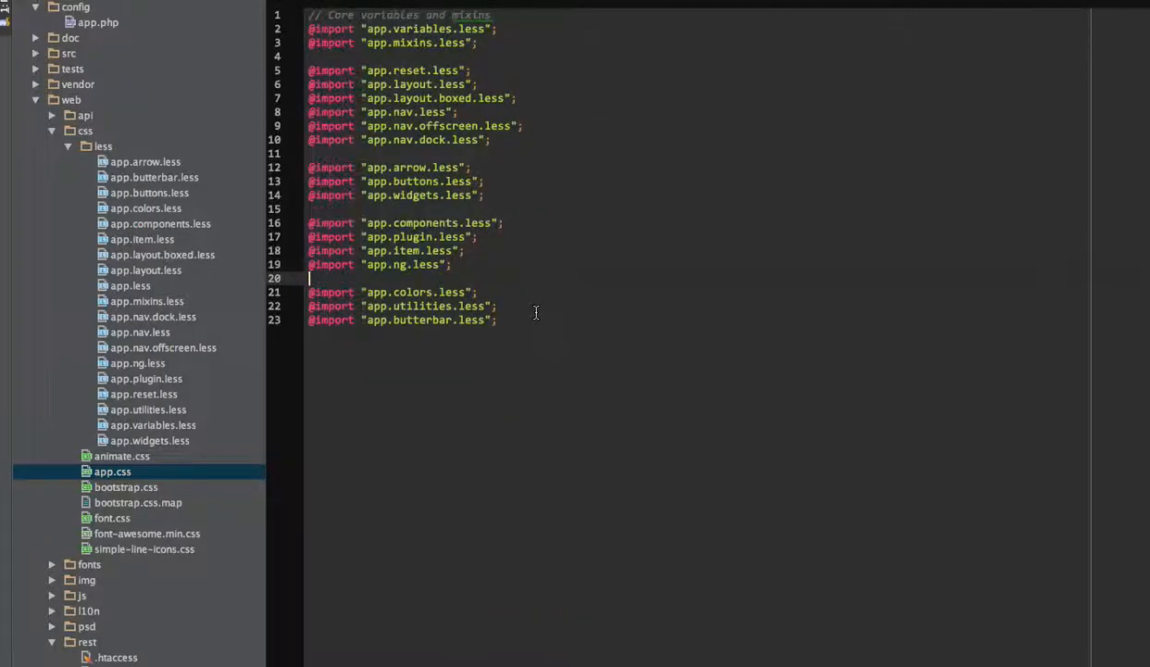
{"action": "mouse_move", "coordinate": [250, 396]}
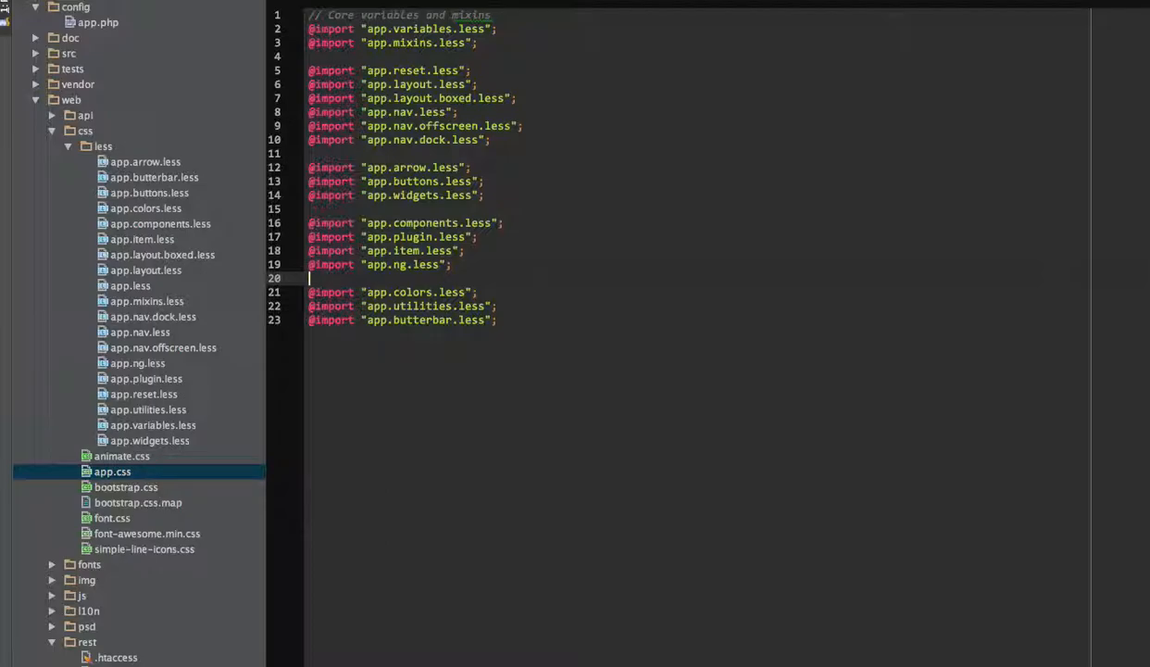
{"action": "mouse_move", "coordinate": [150, 526]}
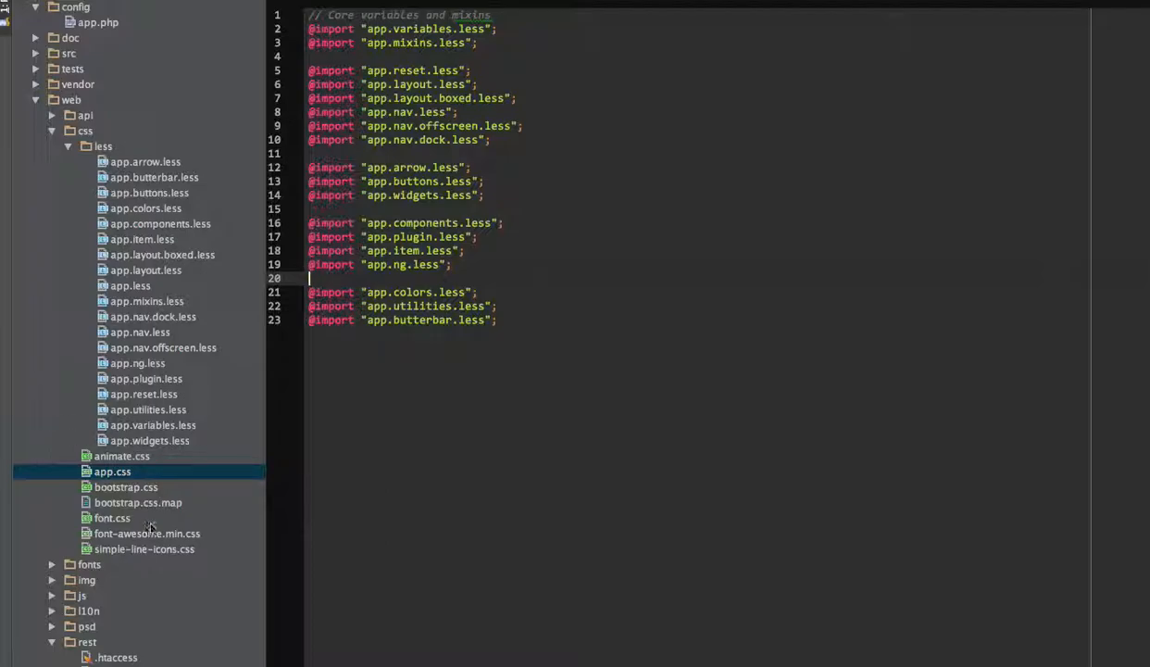
{"action": "mouse_move", "coordinate": [211, 500]}
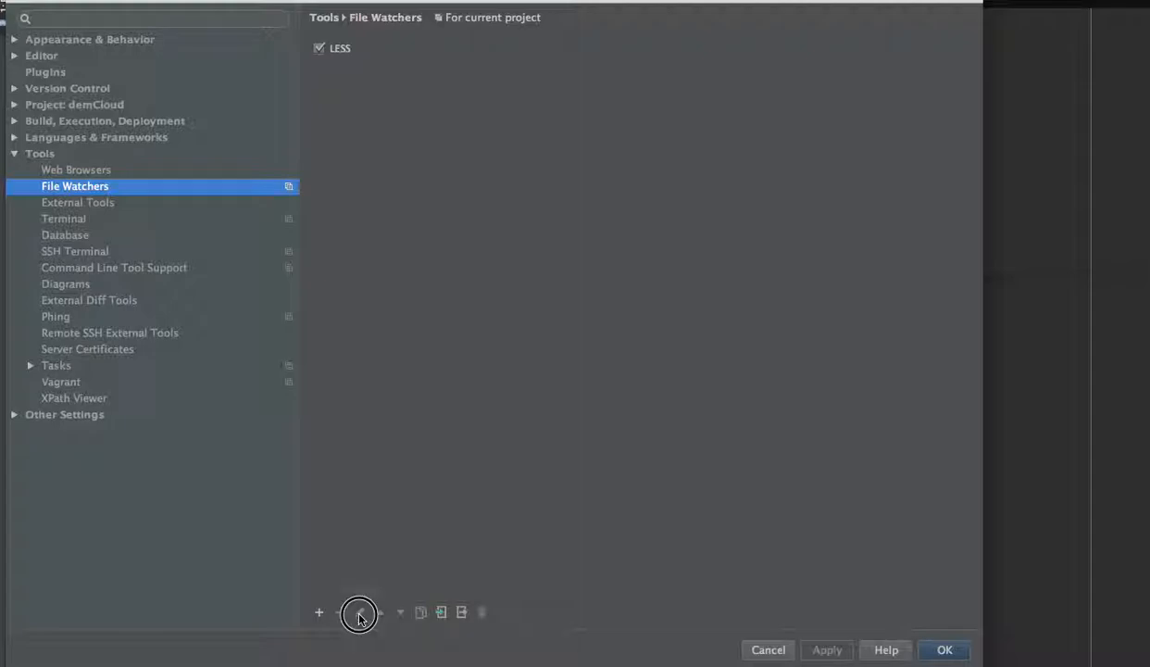
Edit the LESS watcher from the File Watchers settings.
{"action": "left_click", "coordinate": [360, 611]}
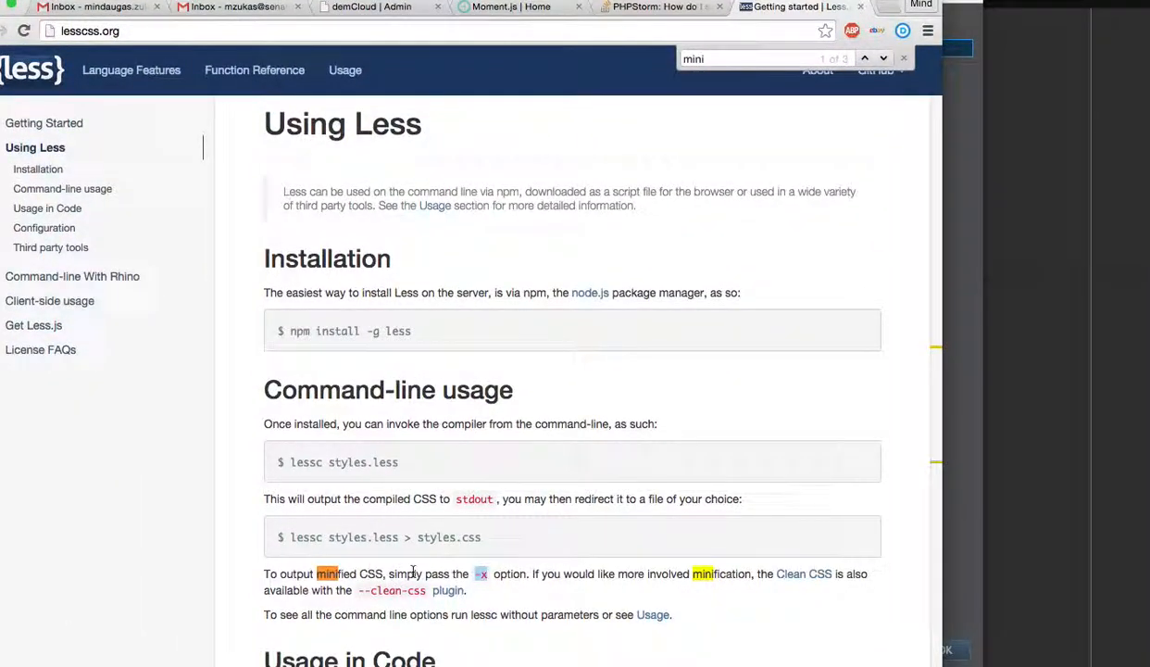
{"action": "mouse_move", "coordinate": [741, 257]}
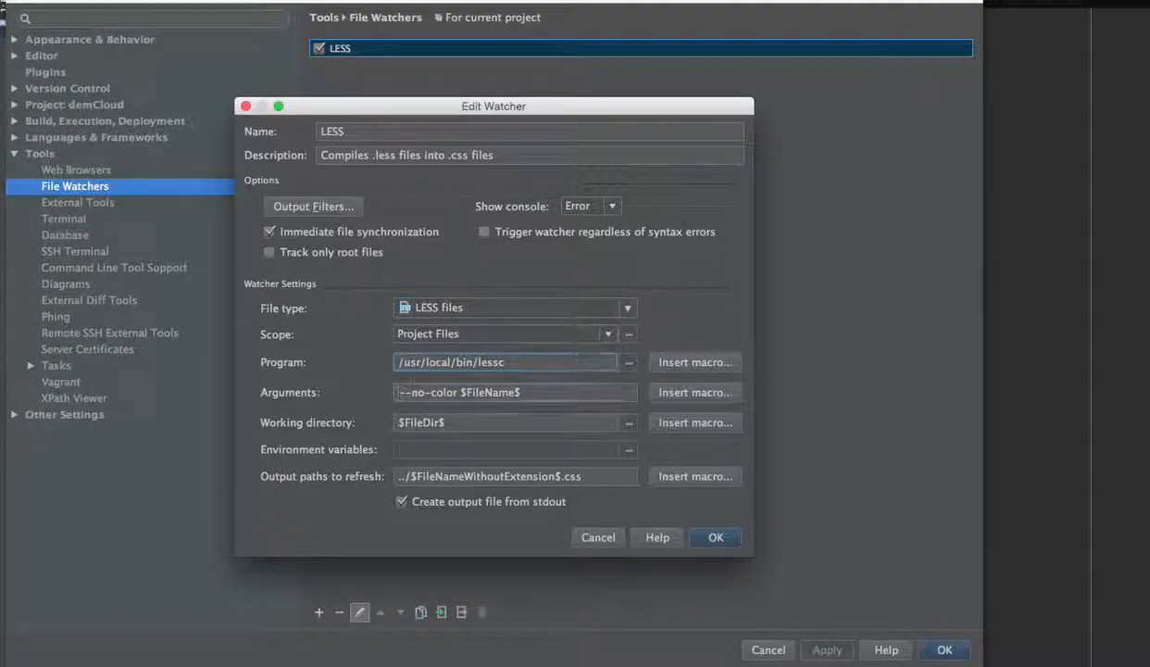
Prefix the LESS watcher arguments with -x for minified output and save the settings.
{"action": "type", "text": "-x"}
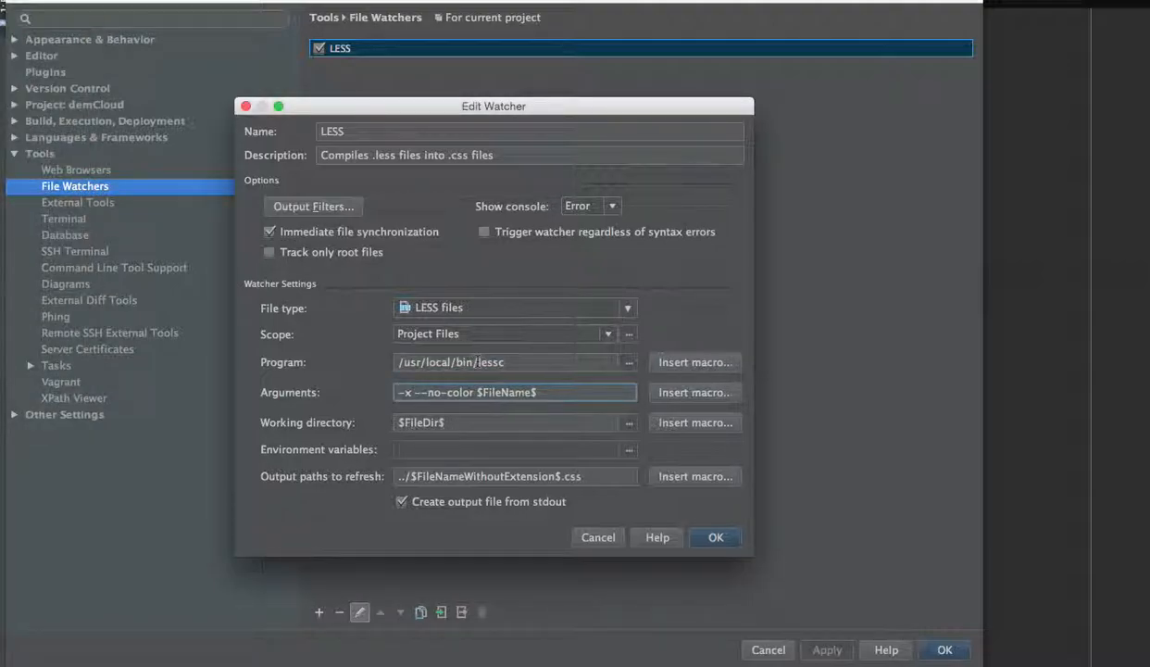
{"action": "left_click", "coordinate": [715, 537]}
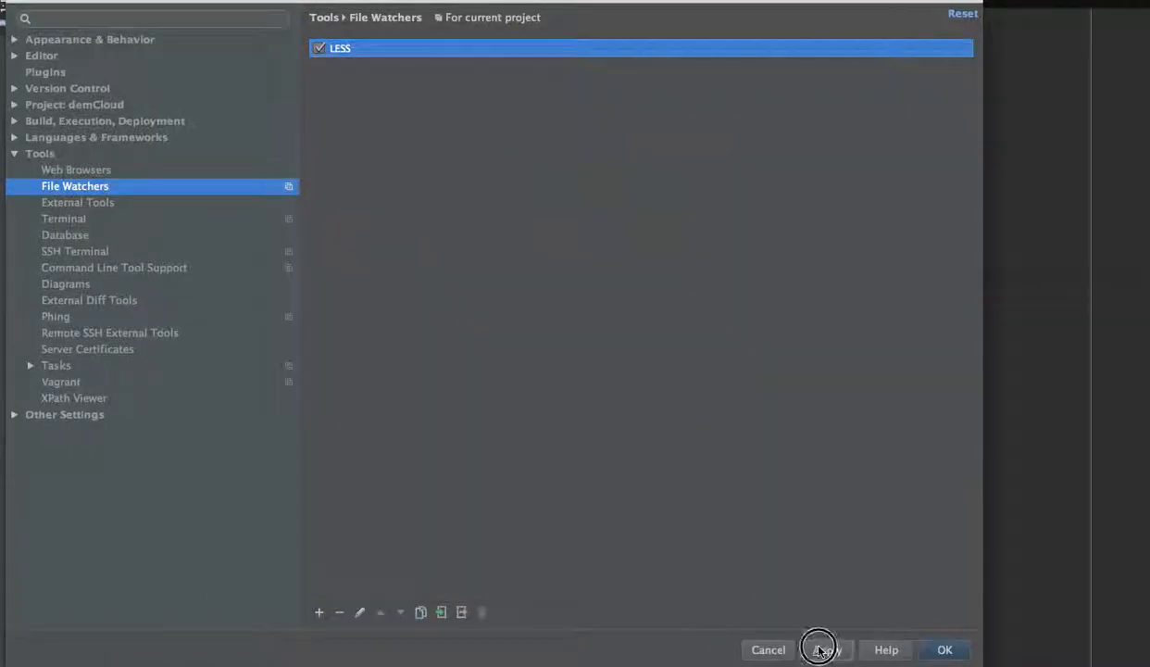
{"action": "left_click", "coordinate": [945, 648]}
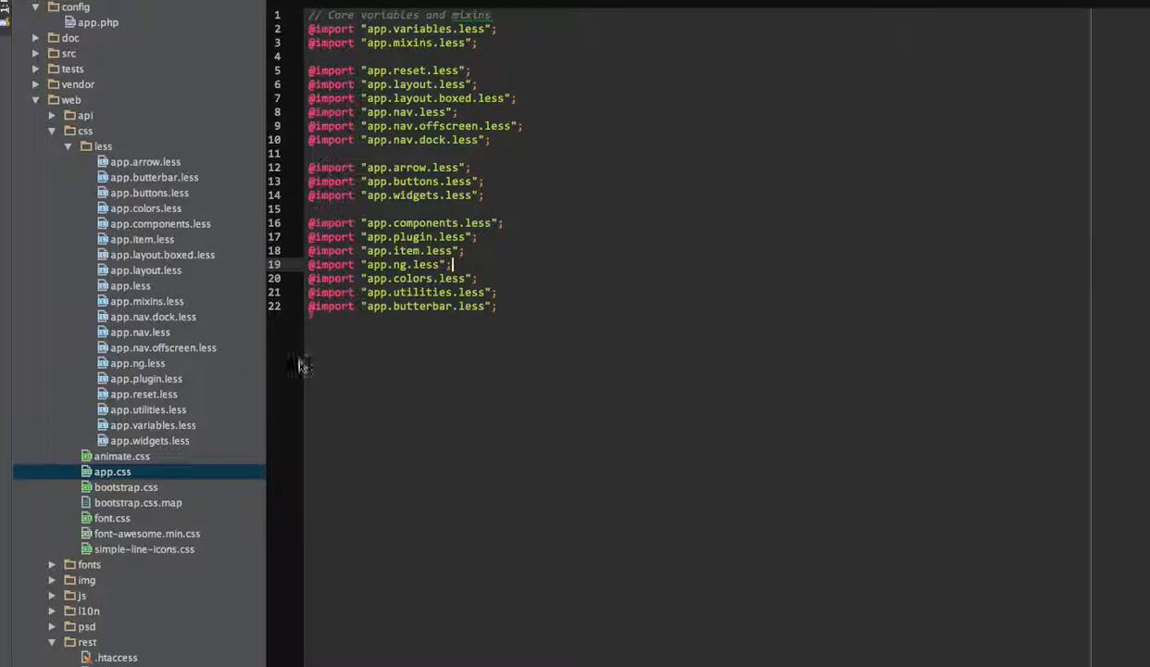
{"action": "left_click", "coordinate": [112, 472]}
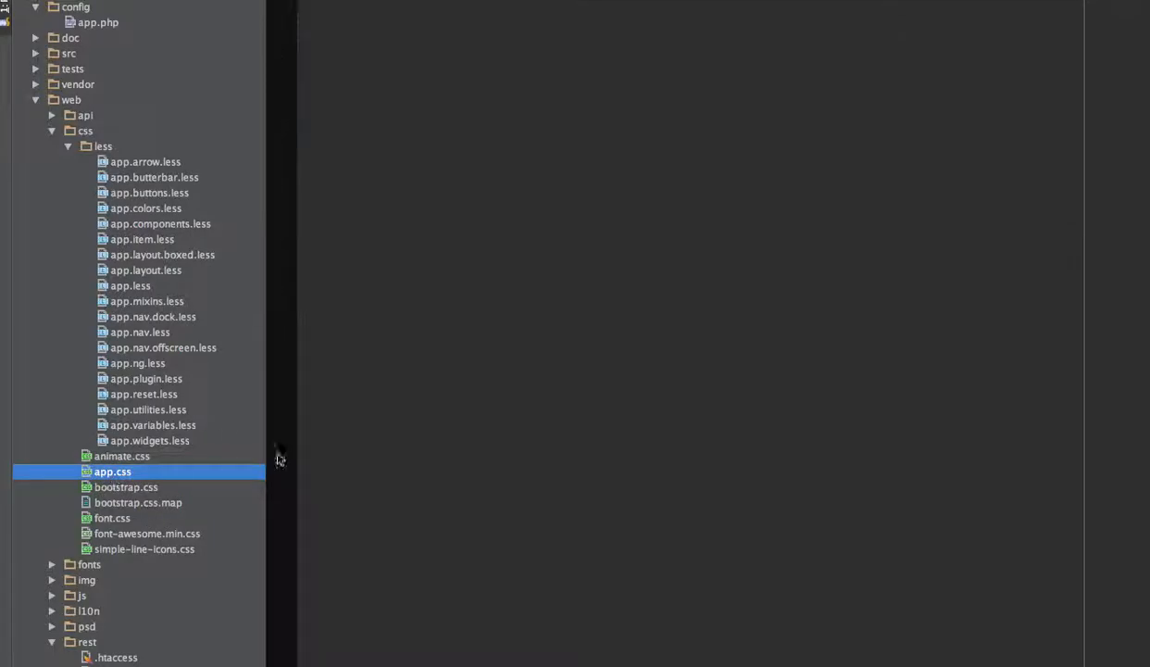